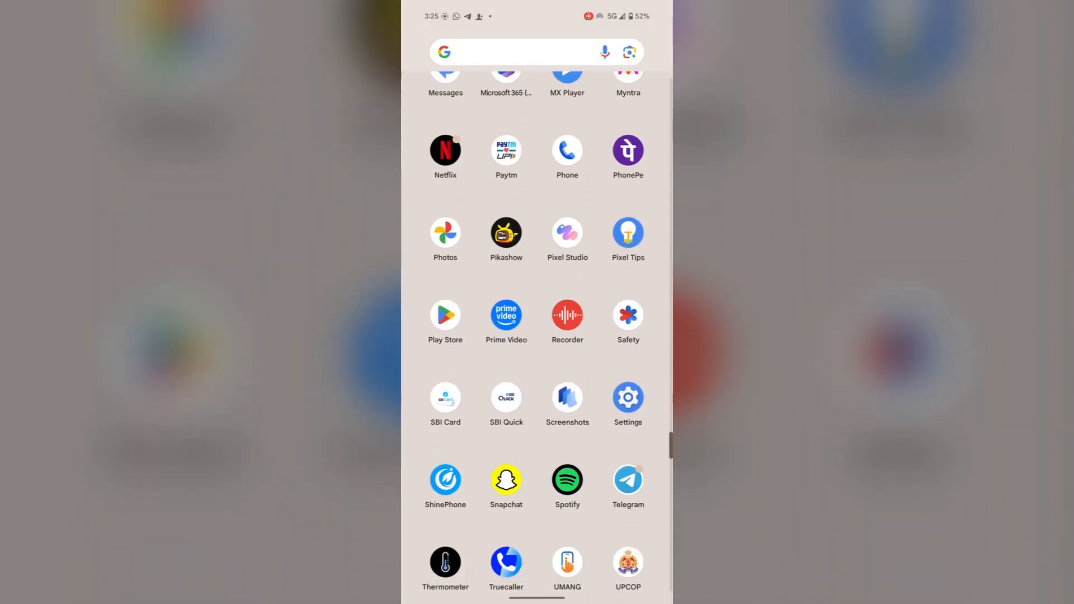
Reach the Touch sensitivity page from Settings via Display.
click(626, 398)
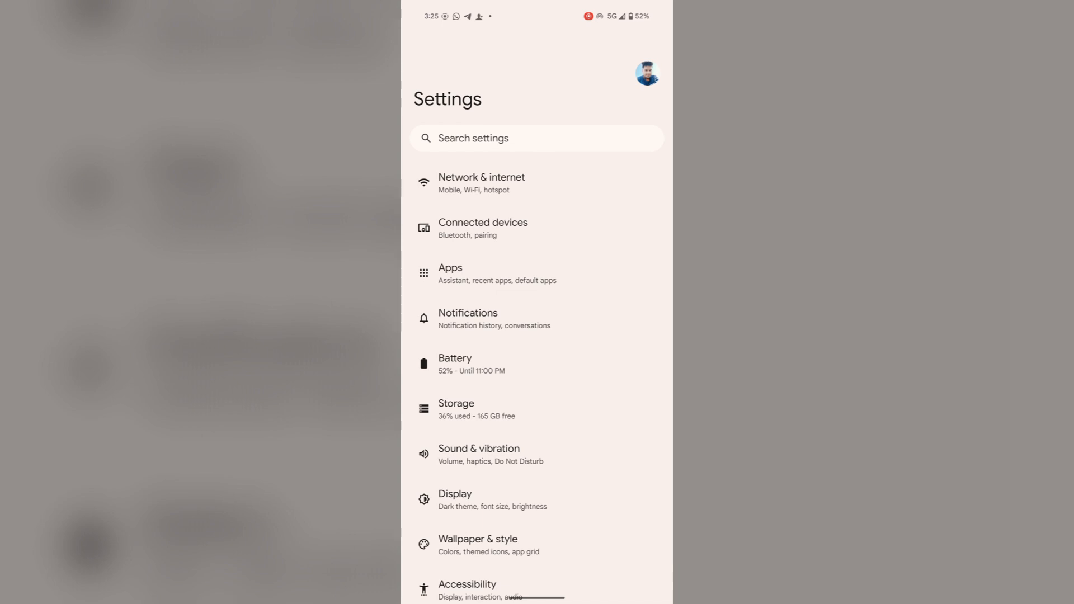
click(455, 498)
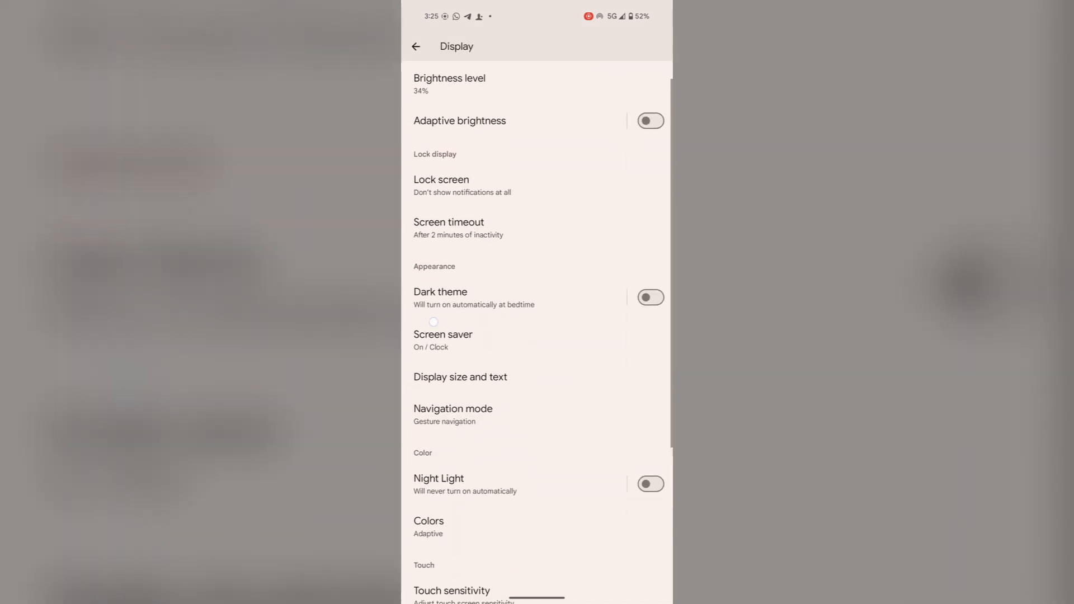
scroll(down, 3)
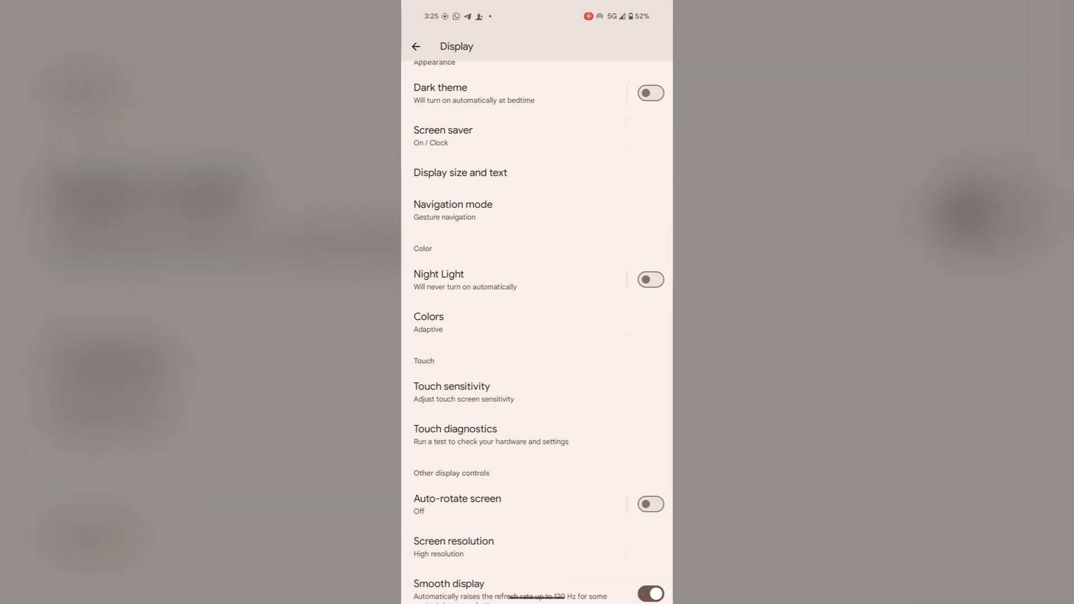
click(451, 386)
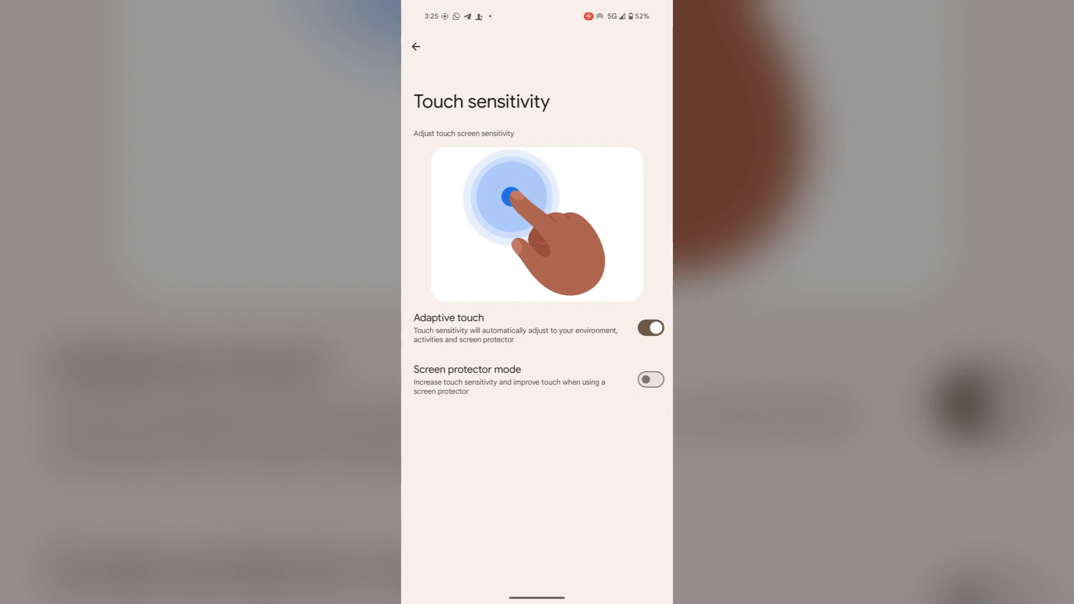
Switch Screen protector mode on alongside Adaptive touch.
click(649, 380)
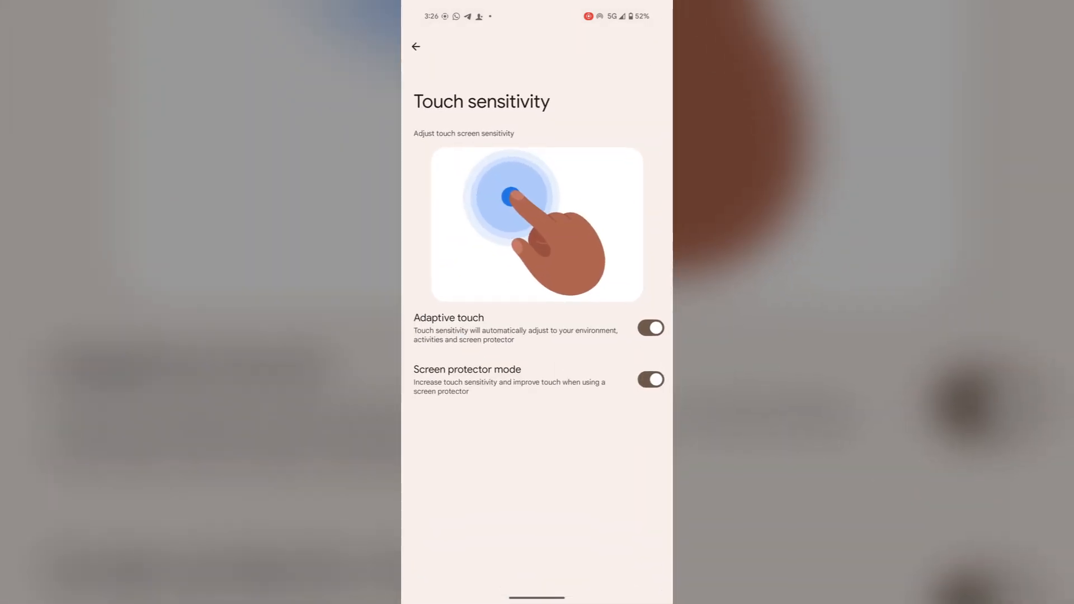
Reach Fingerprint Unlock via Security & privacy, Device unlock and Fingerprint & Face Unlock.
click(416, 47)
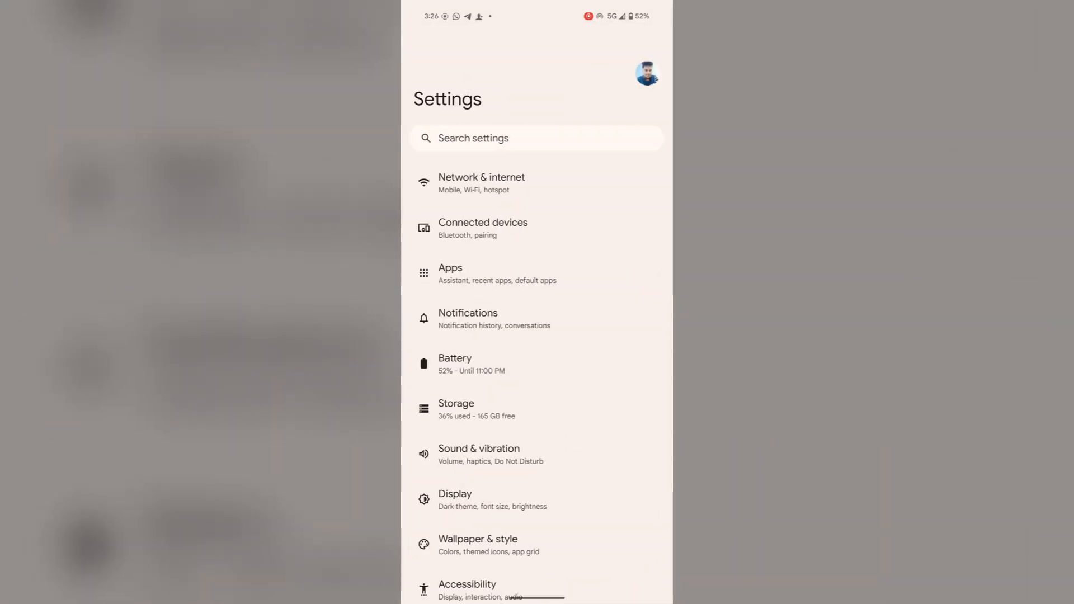
scroll(down, 3)
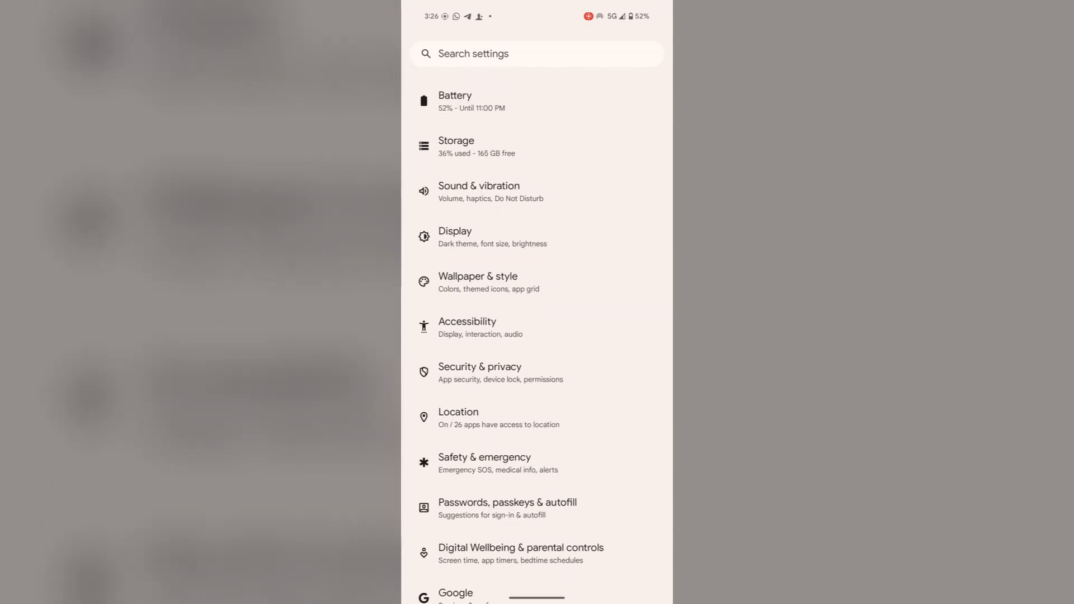
click(480, 372)
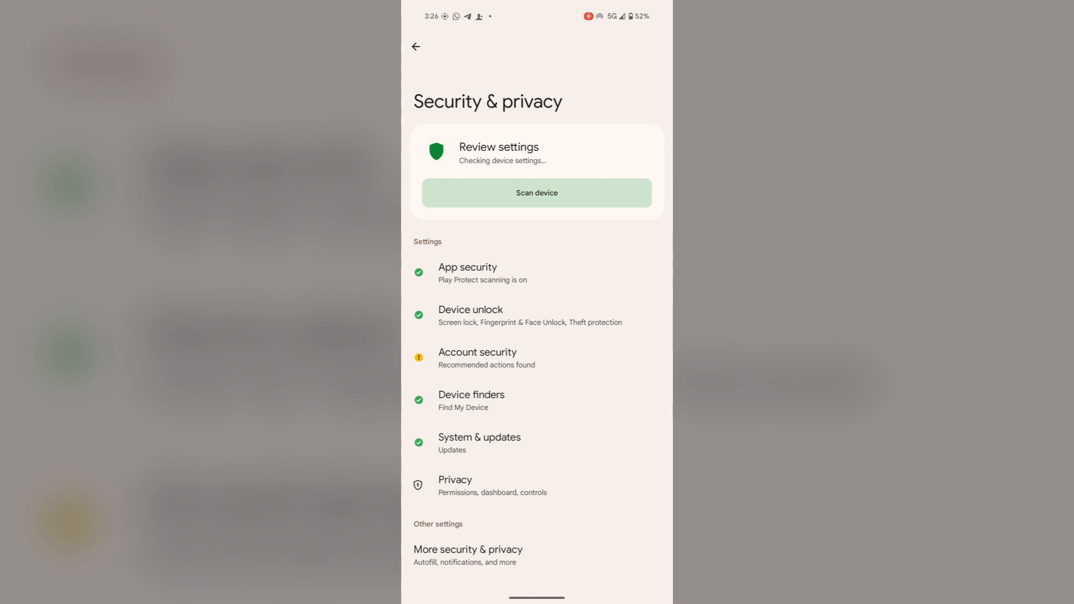
click(470, 315)
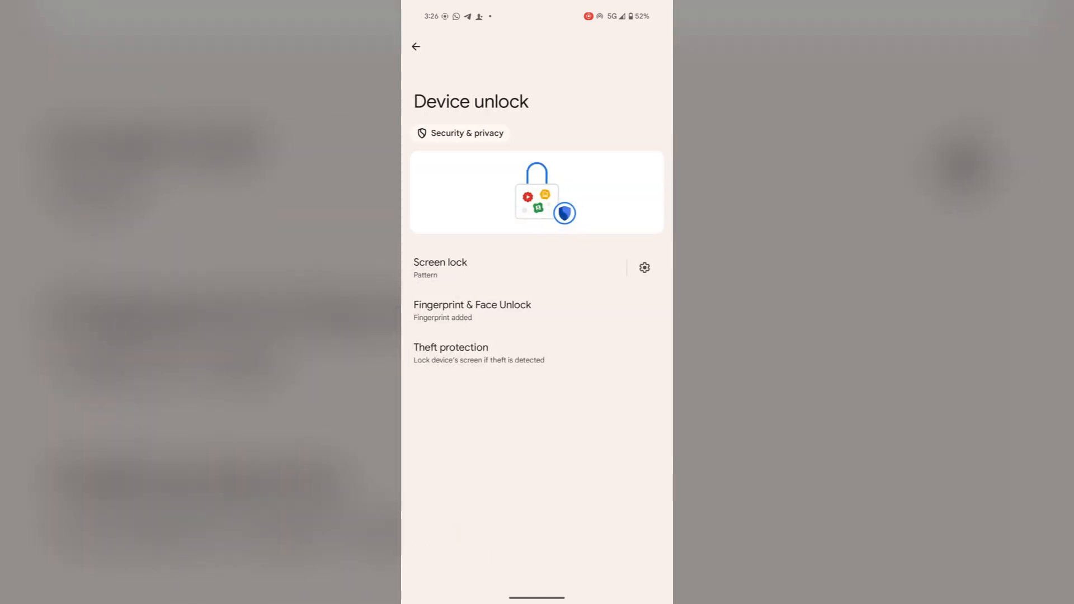
click(472, 304)
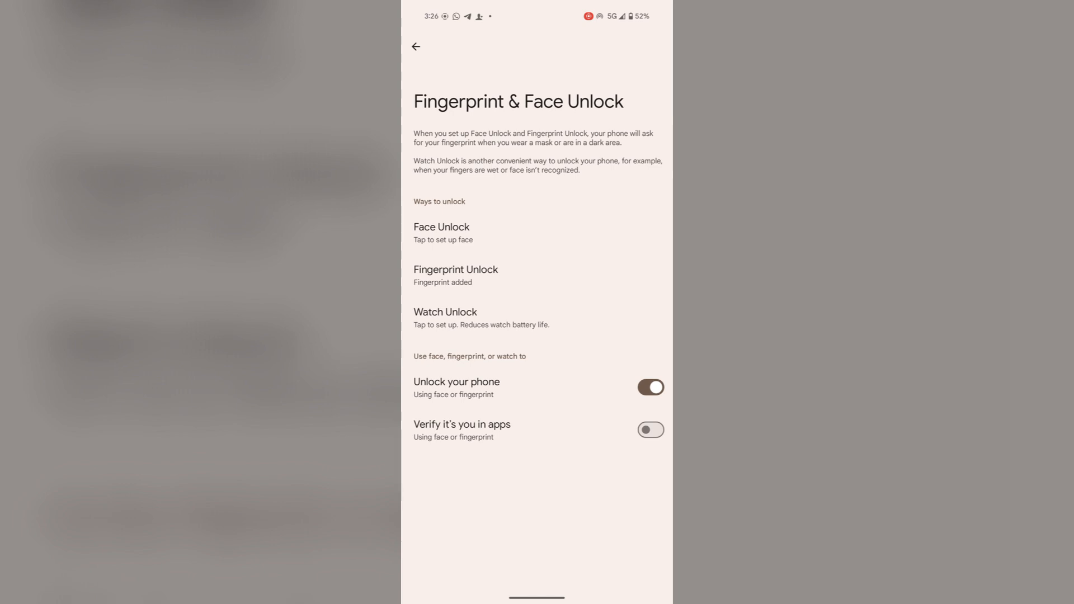
click(455, 275)
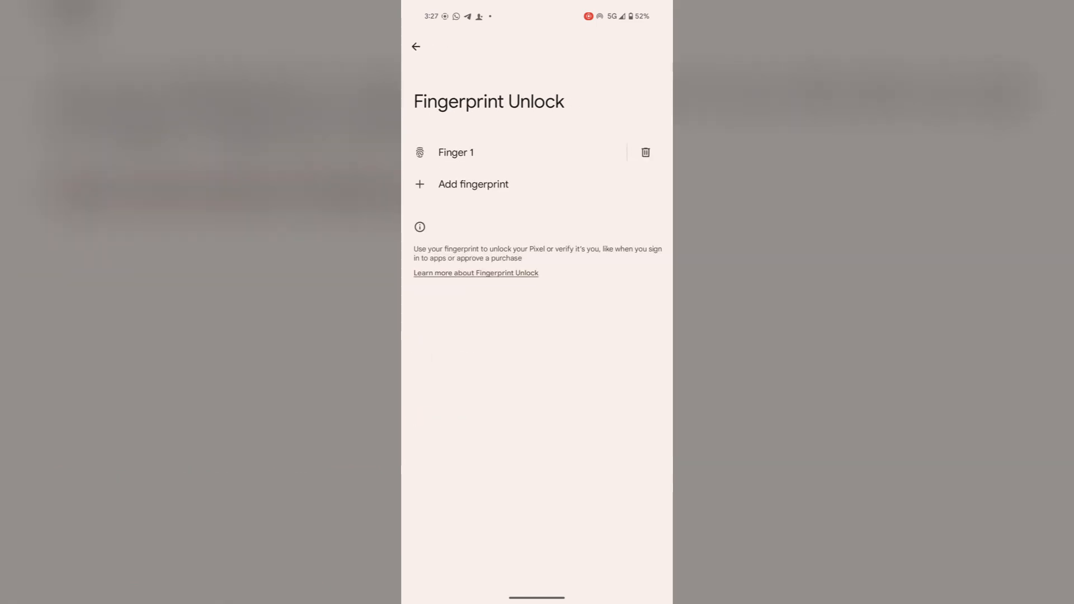
Delete the saved Finger 1 and start enrolling a new fingerprint on the sensor.
click(644, 153)
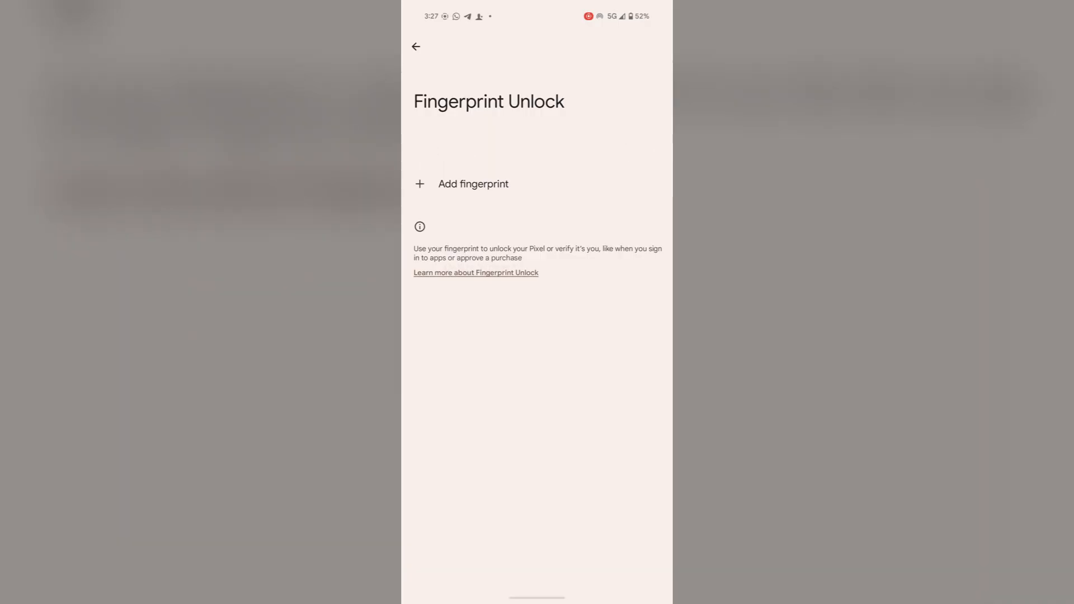
click(472, 183)
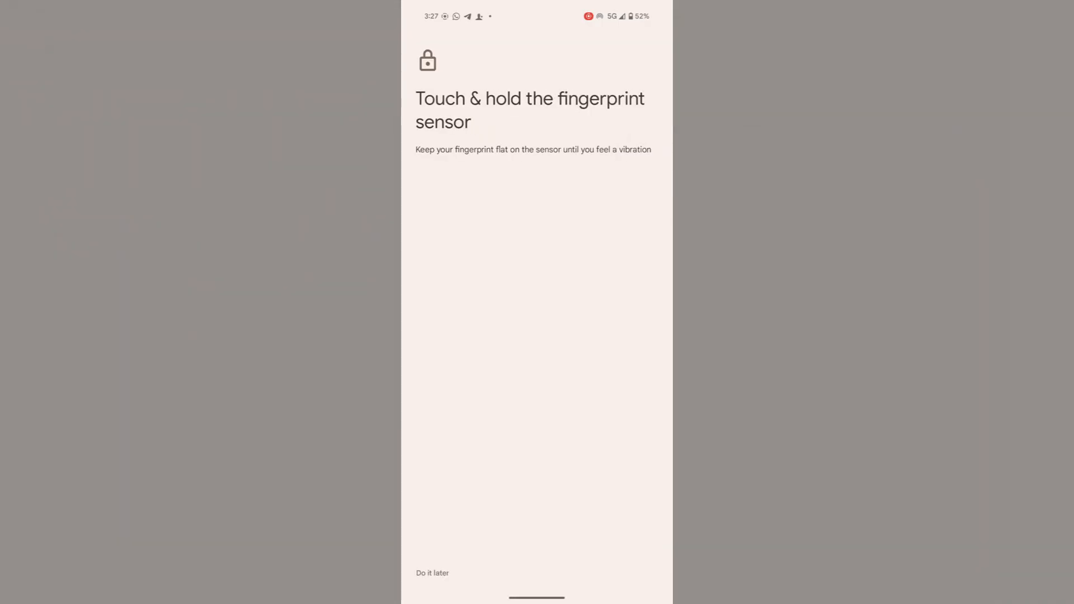
click(536, 448)
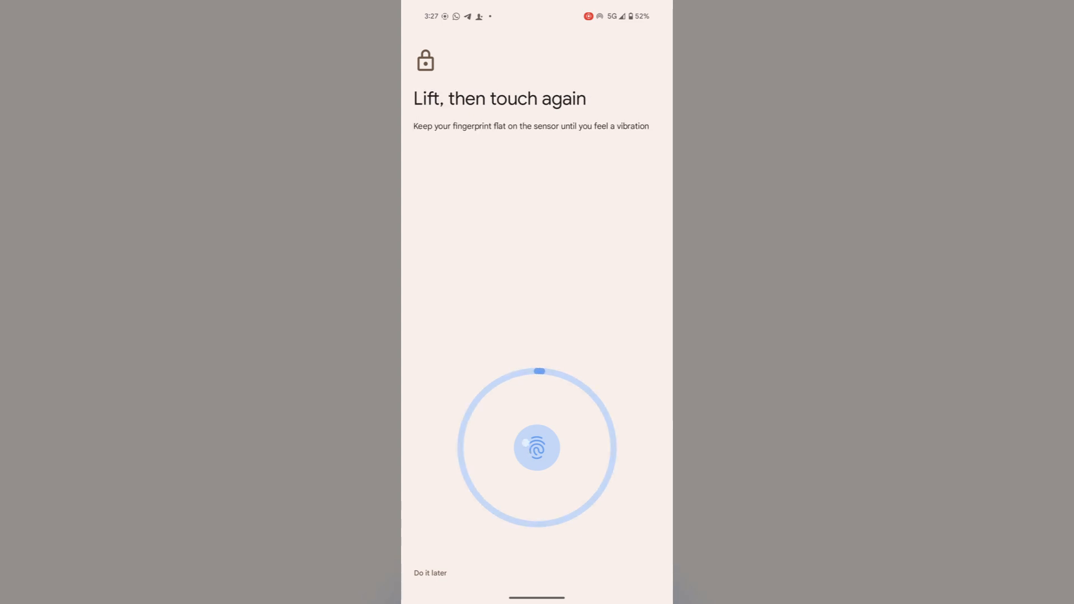
click(537, 446)
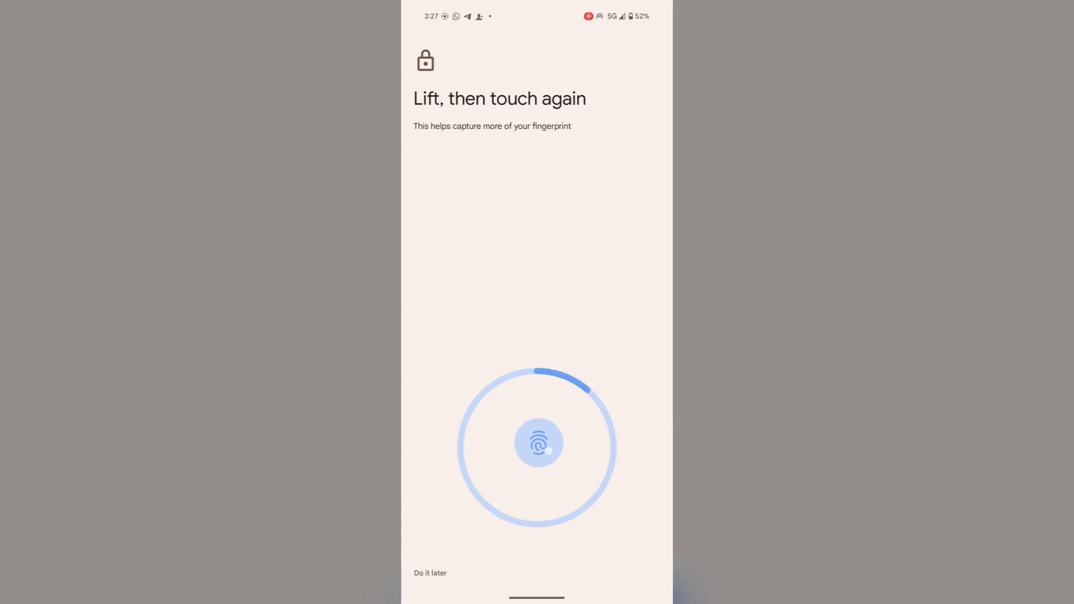
click(537, 448)
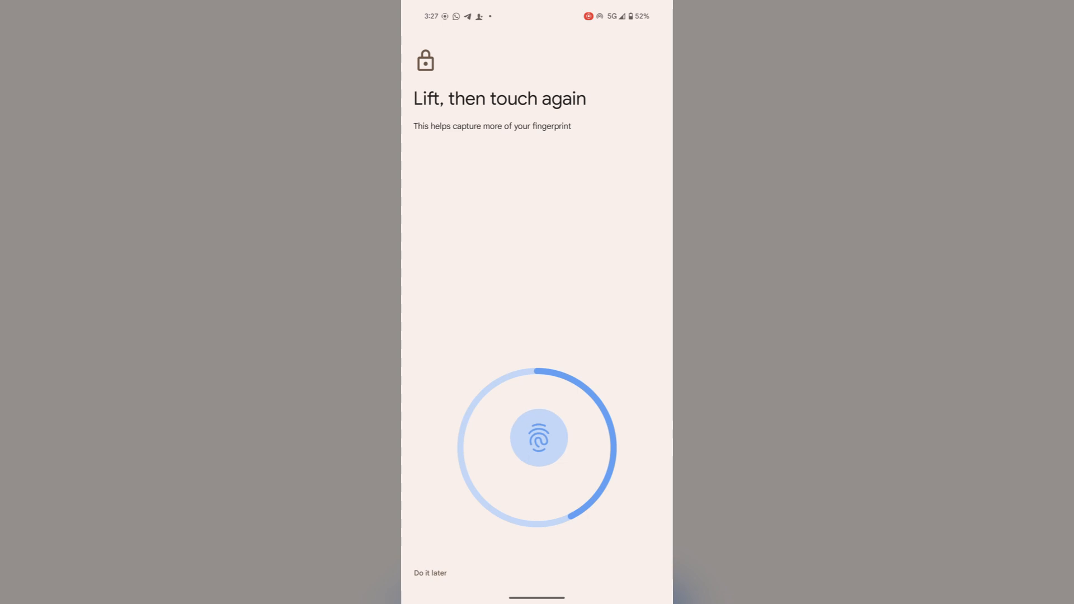
Capture the remaining areas and both edges of the fingerprint and finish enrollment.
click(538, 438)
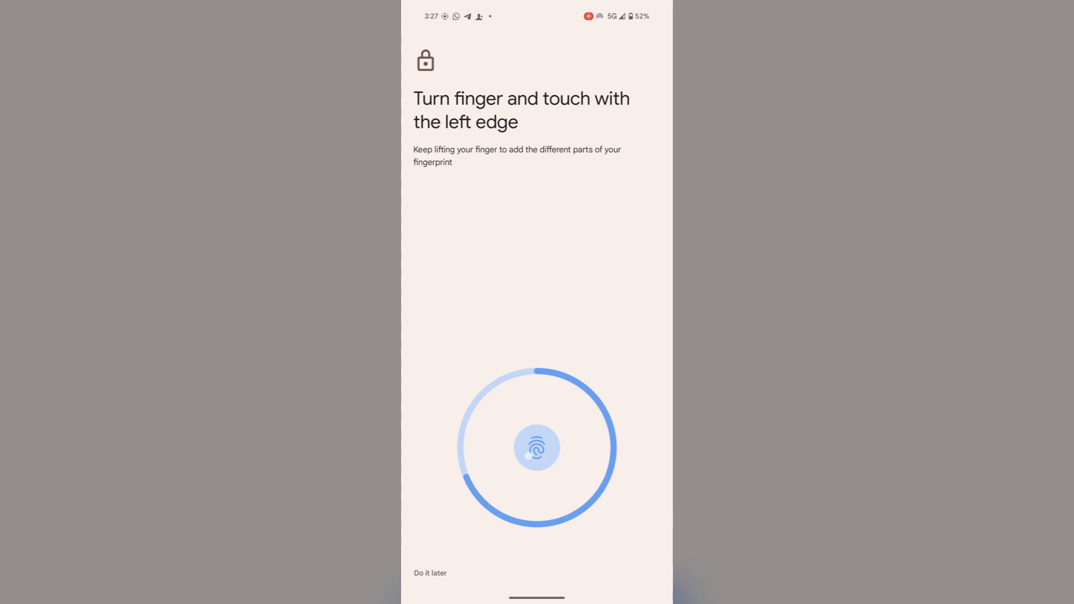
click(537, 448)
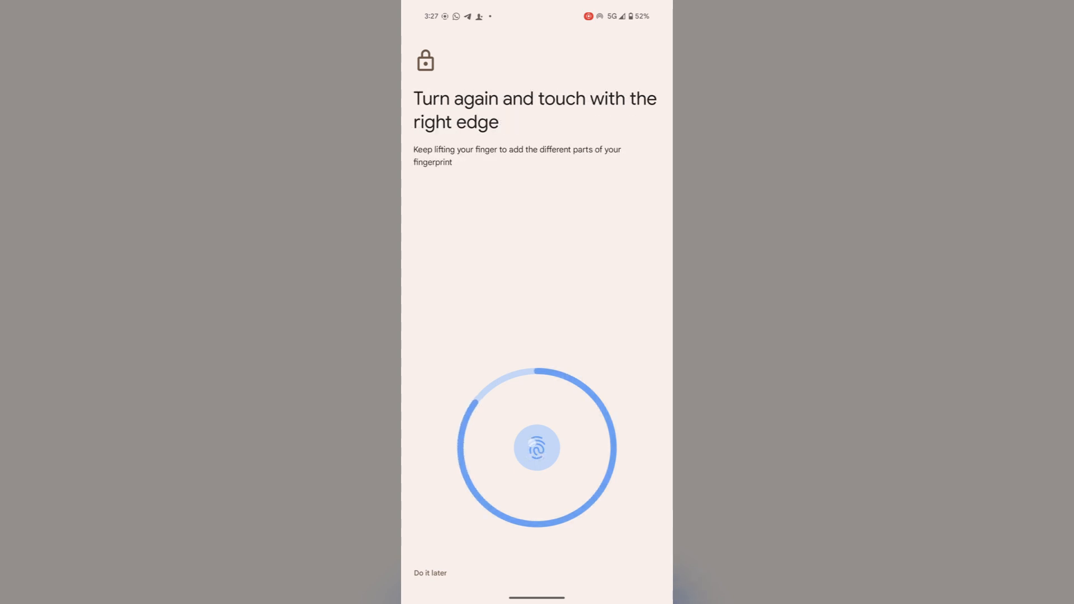
click(537, 448)
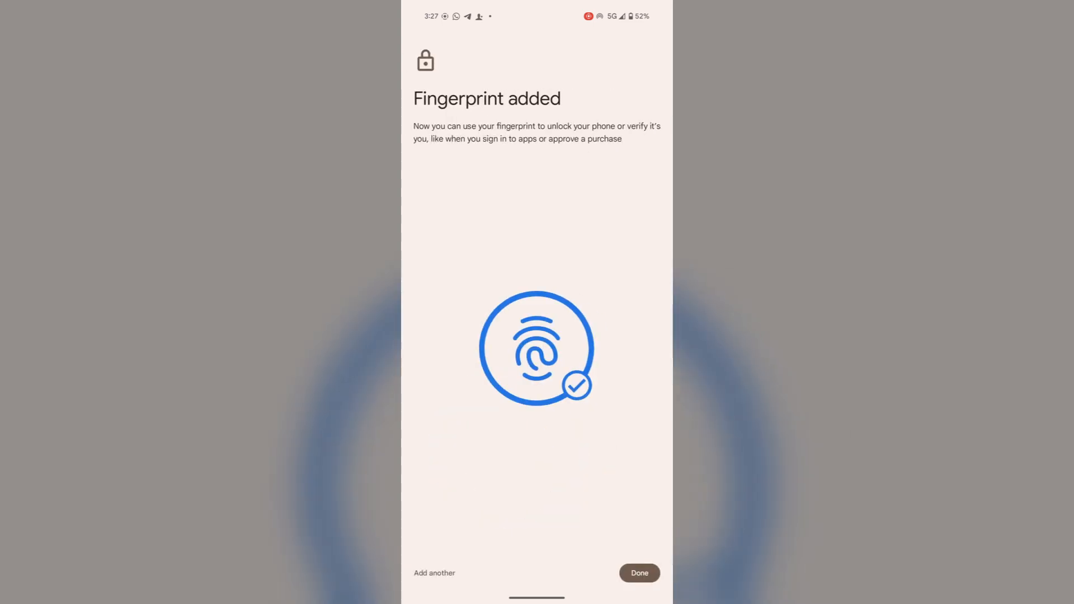
click(637, 573)
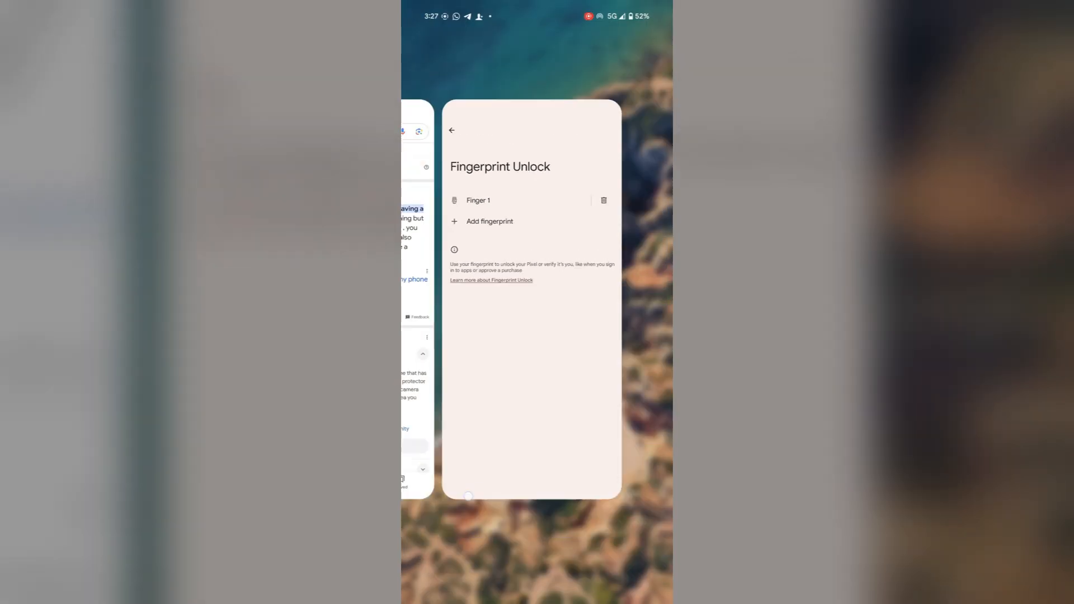